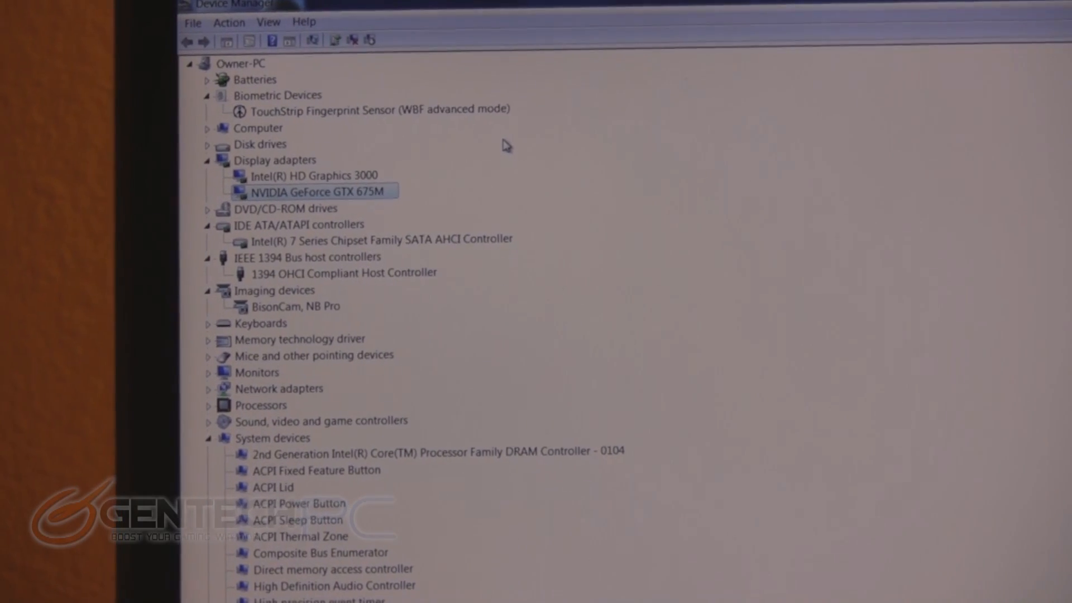
Scroll the hardware tree down to the System devices Intel 7 Series chipset controller entries.
{"action": "scroll", "scroll_direction": "down", "scroll_amount": 3}
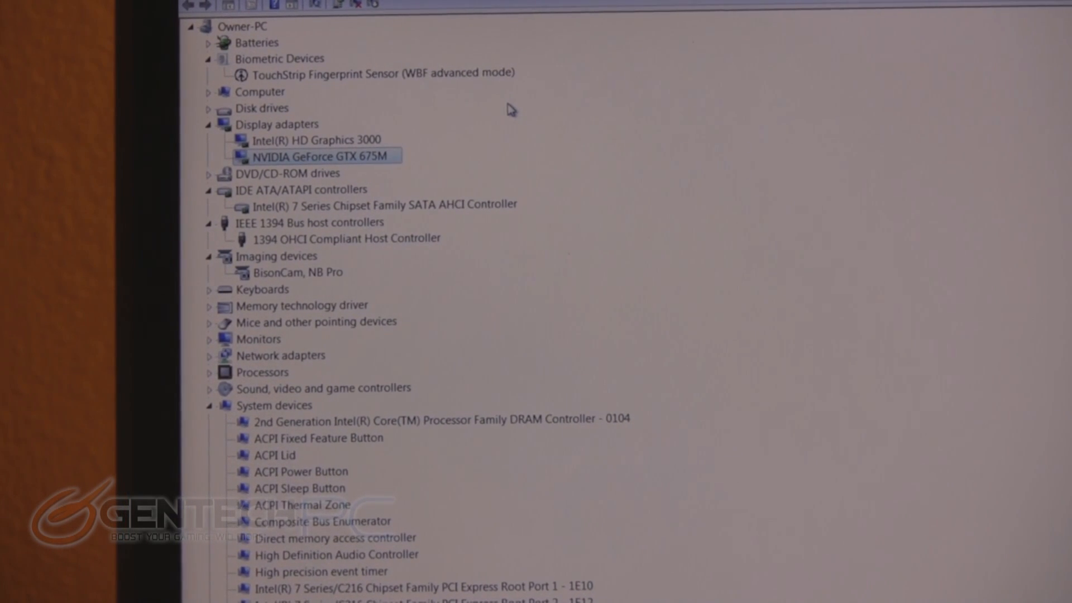
{"action": "scroll", "scroll_direction": "down", "scroll_amount": 3}
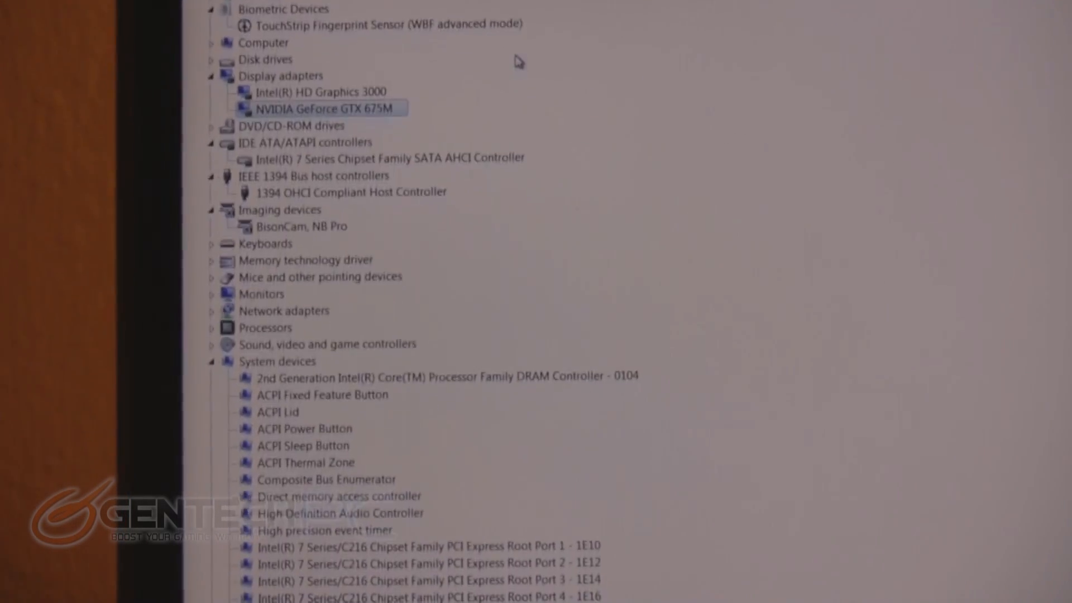
{"action": "scroll", "scroll_direction": "down", "scroll_amount": 3}
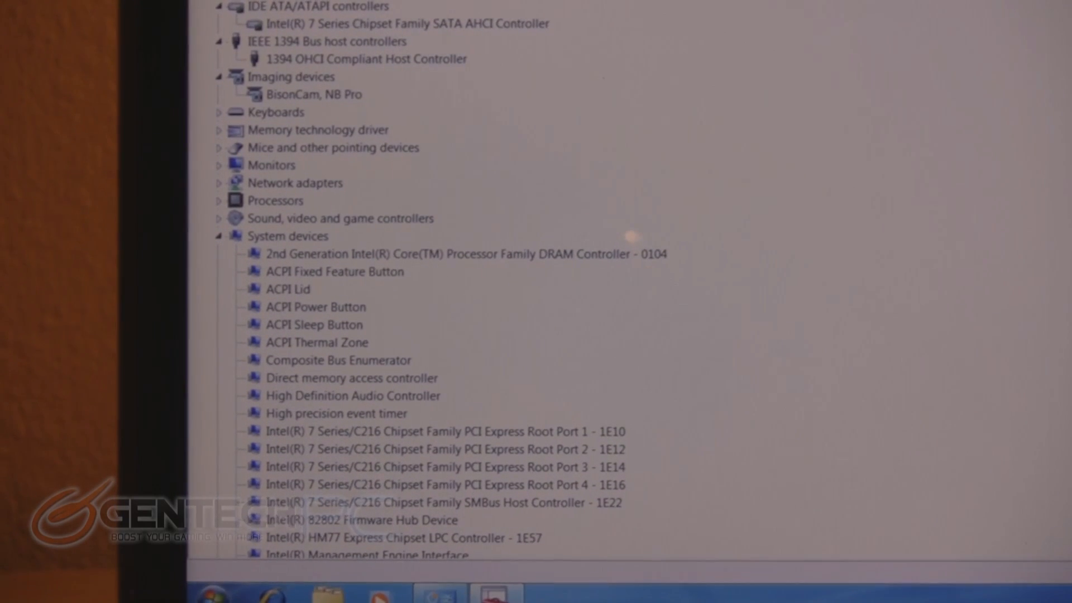
{"action": "scroll", "scroll_direction": "down", "scroll_amount": 3}
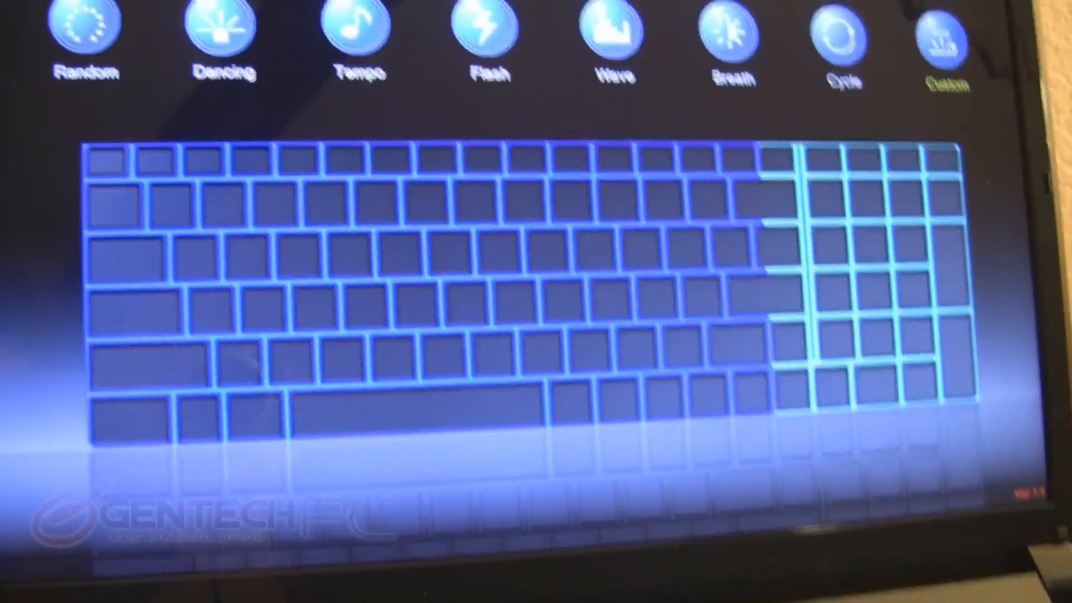
Select Custom lighting mode so the colour swatches appear beneath the keyboard map.
{"action": "left_click", "coordinate": [947, 31]}
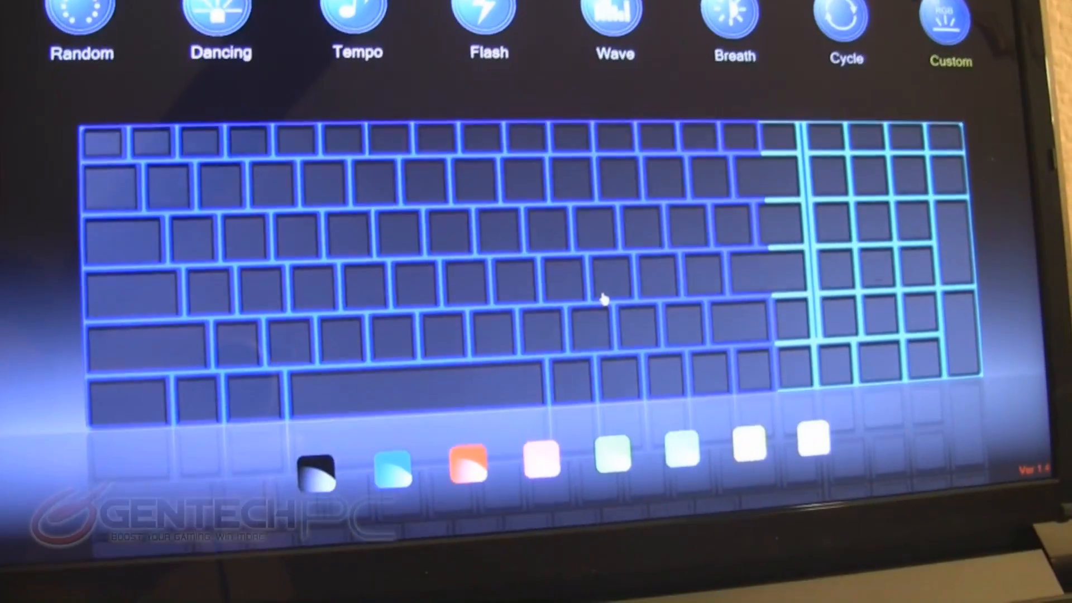